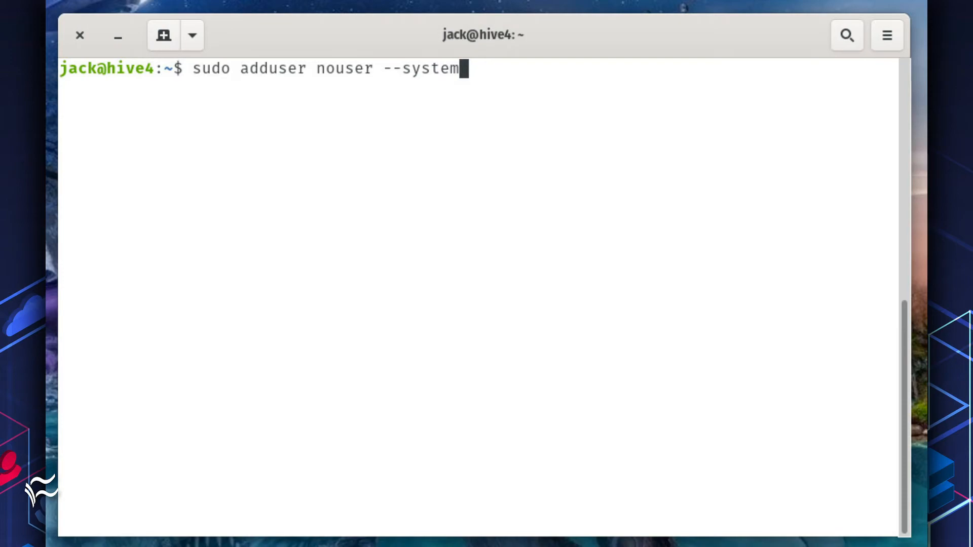
{"action": "type", "text": "--no-create-home"}
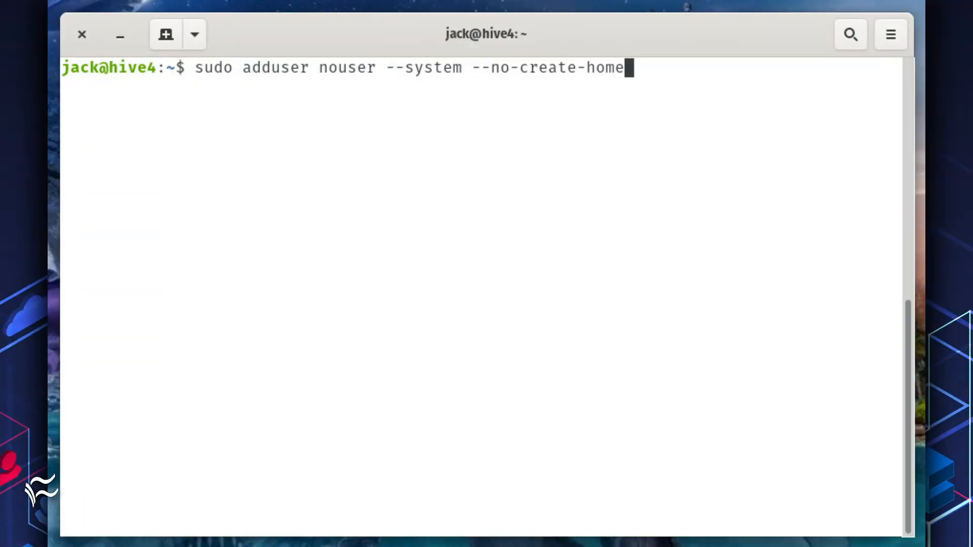